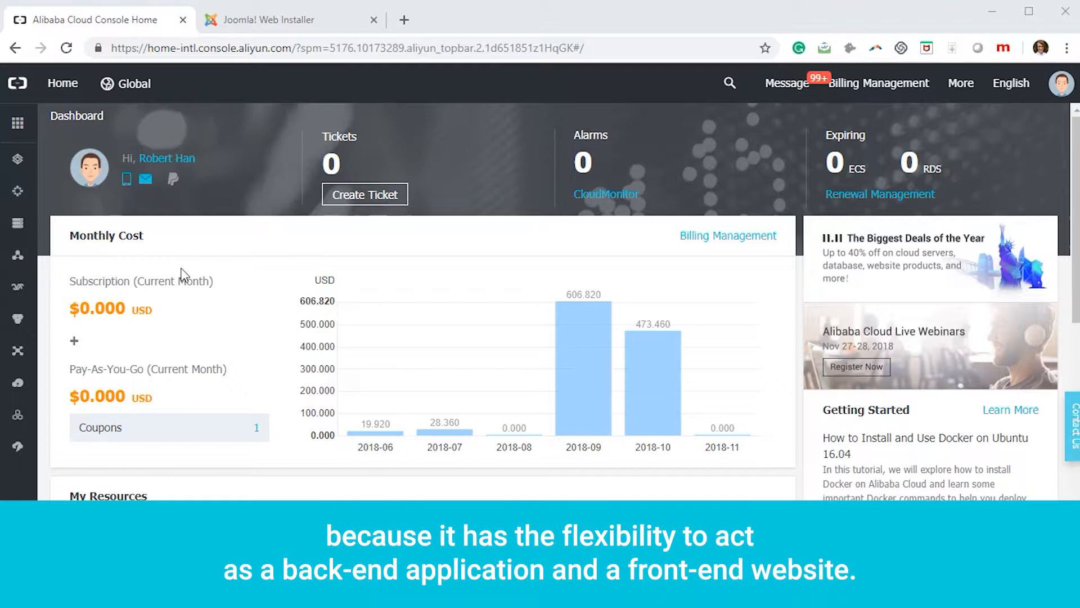
- Navigate from the Products menu to the Simple Application Server server list
{"action": "left_click", "coordinate": [16, 123]}
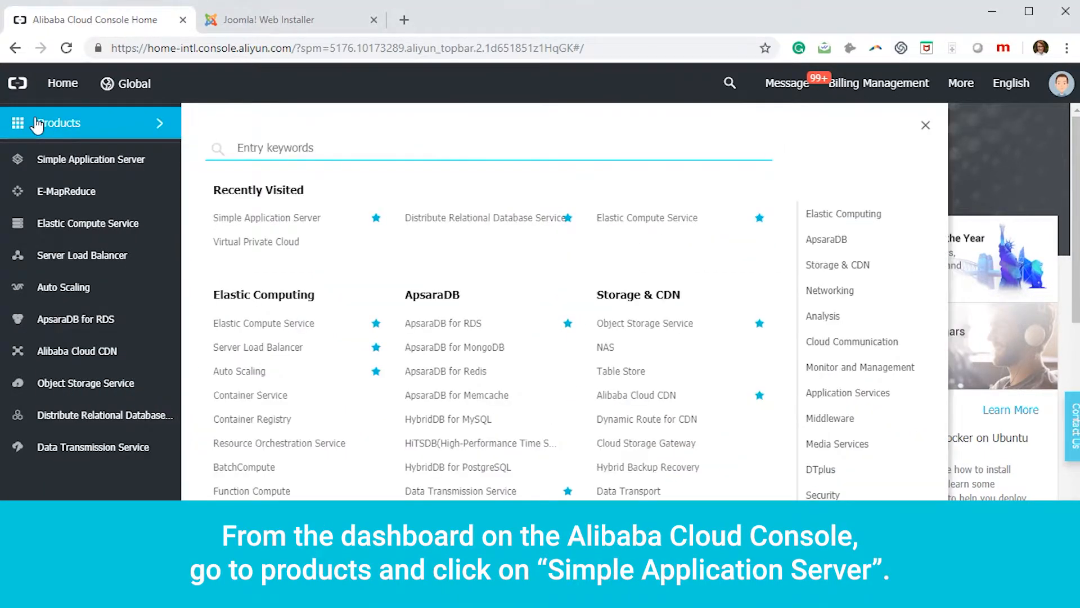
{"action": "scroll", "scroll_direction": "down", "scroll_amount": 3}
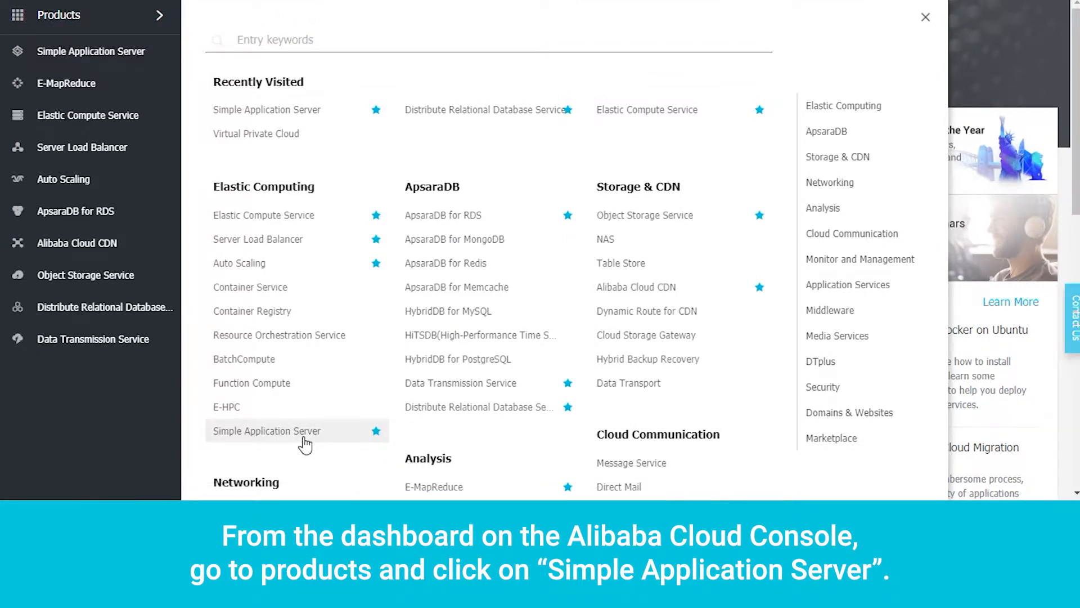
{"action": "left_click", "coordinate": [267, 430]}
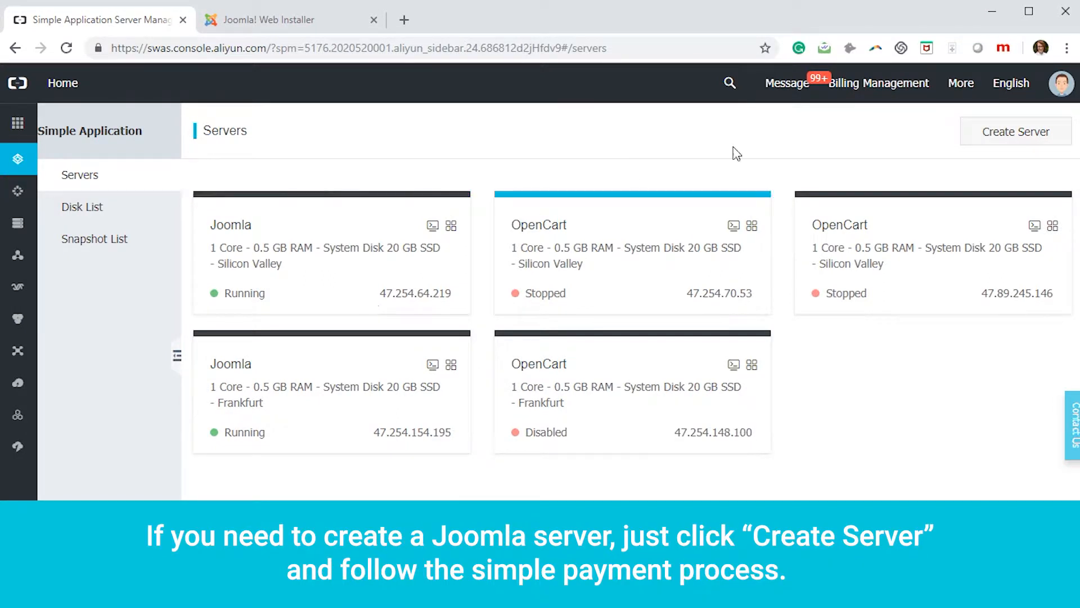
{"action": "mouse_move", "coordinate": [983, 141]}
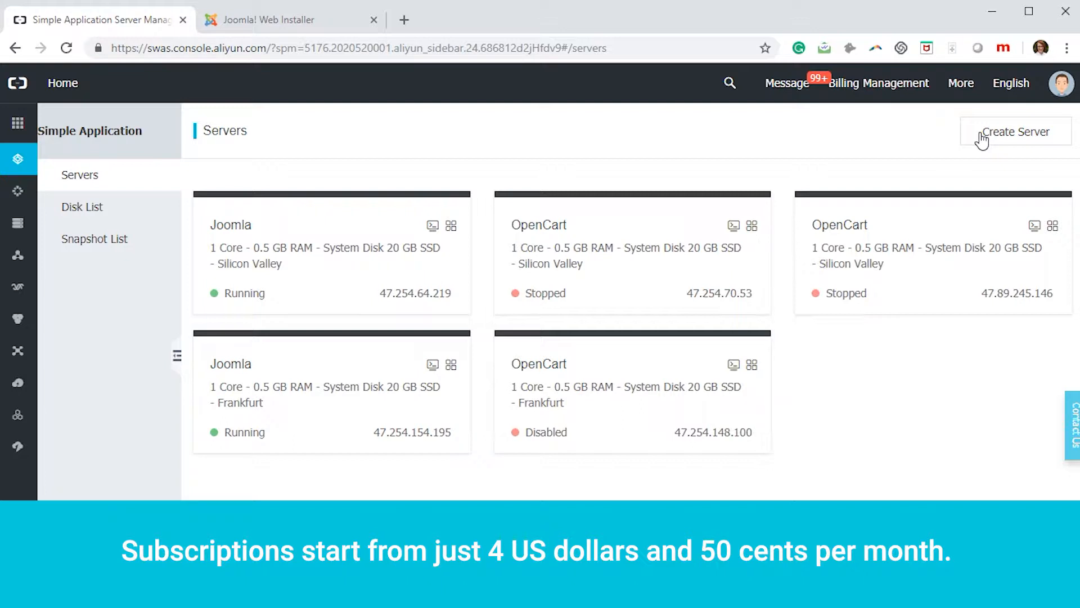
{"action": "mouse_move", "coordinate": [979, 141]}
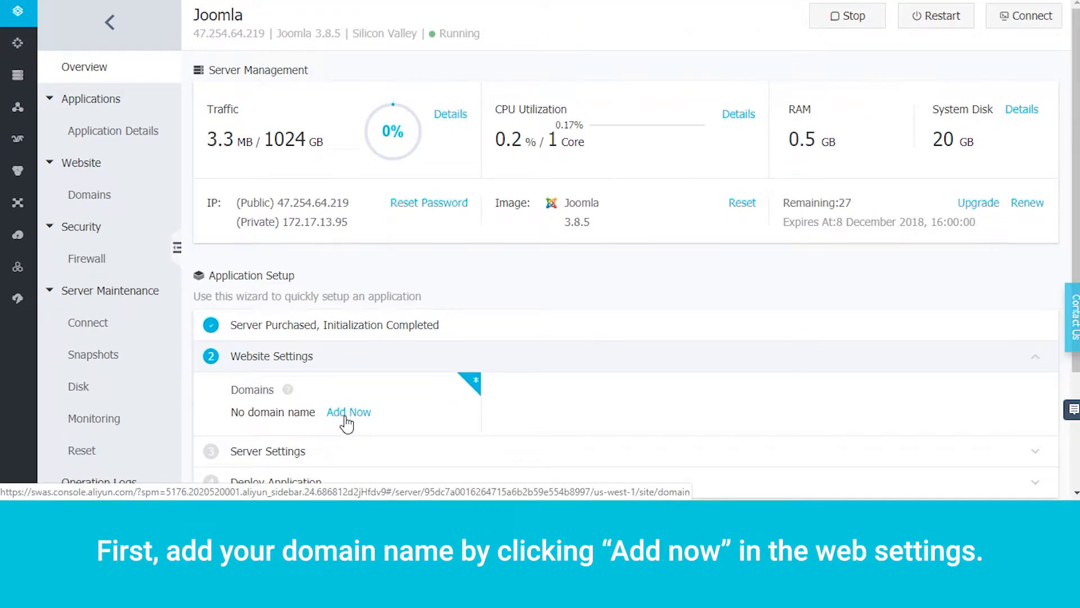
{"action": "left_click", "coordinate": [349, 412]}
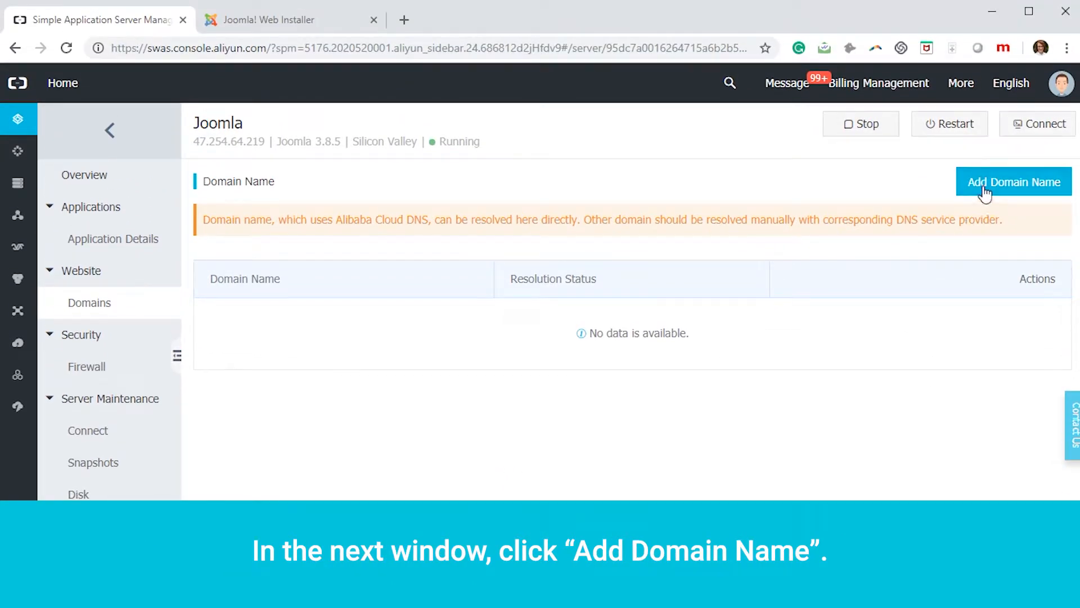
{"action": "left_click", "coordinate": [1013, 181]}
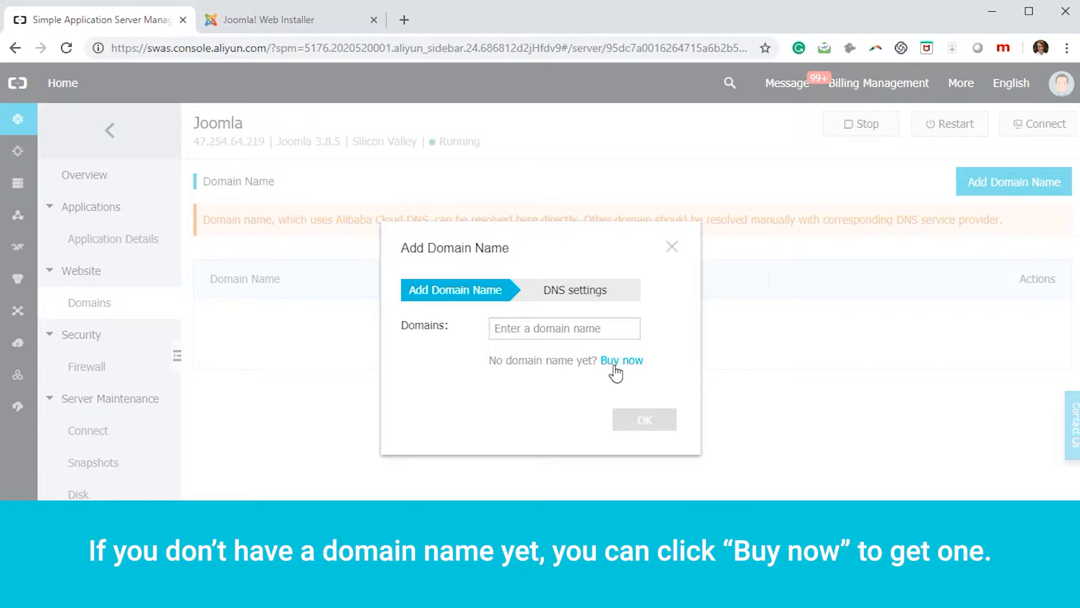
{"action": "left_click", "coordinate": [564, 327]}
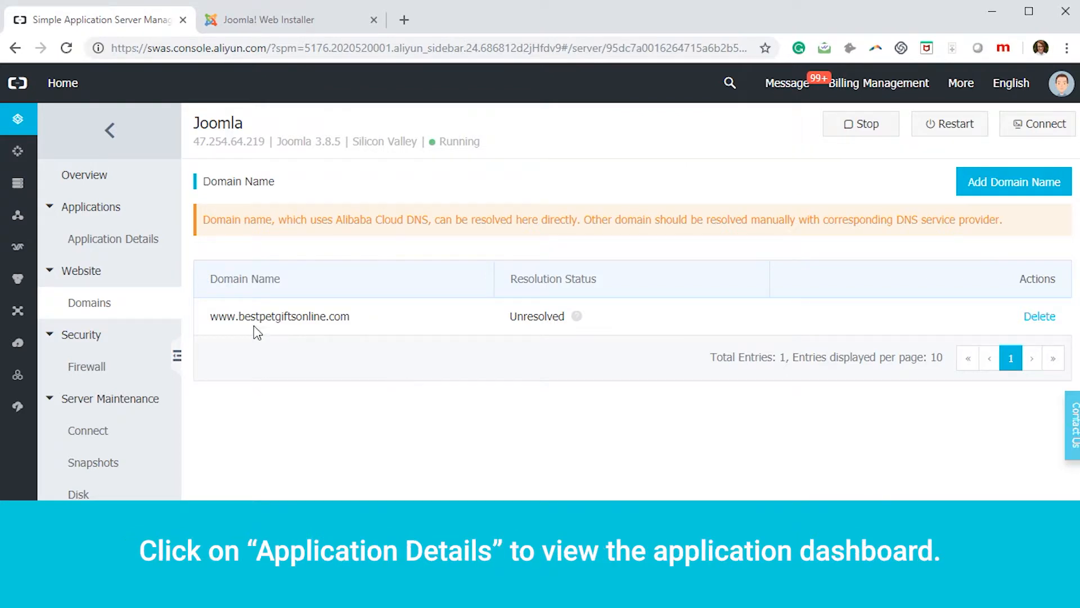
{"action": "left_click", "coordinate": [113, 238]}
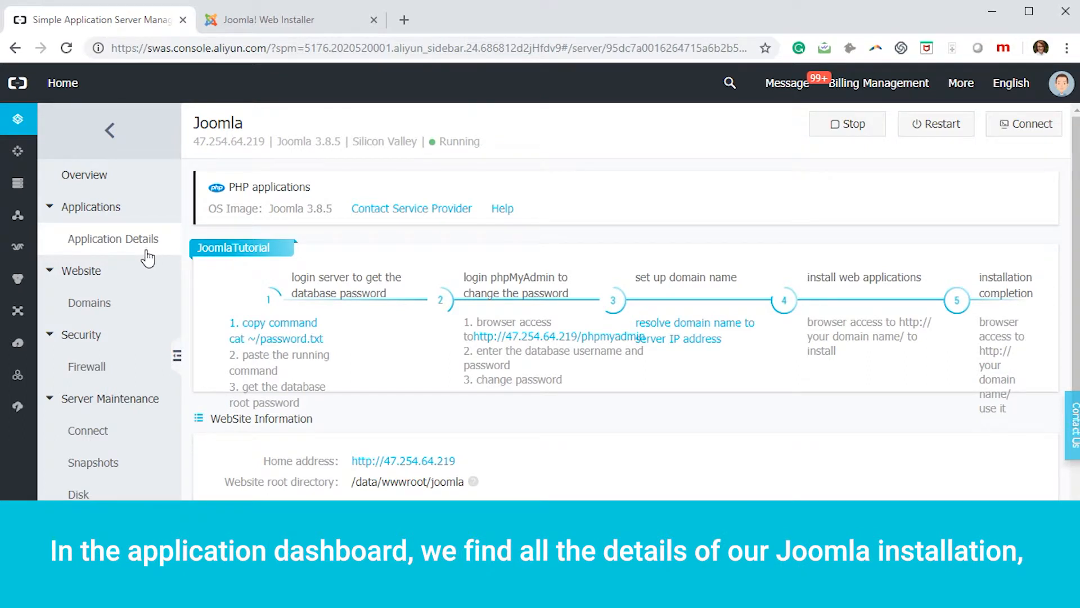
{"action": "mouse_move", "coordinate": [146, 260]}
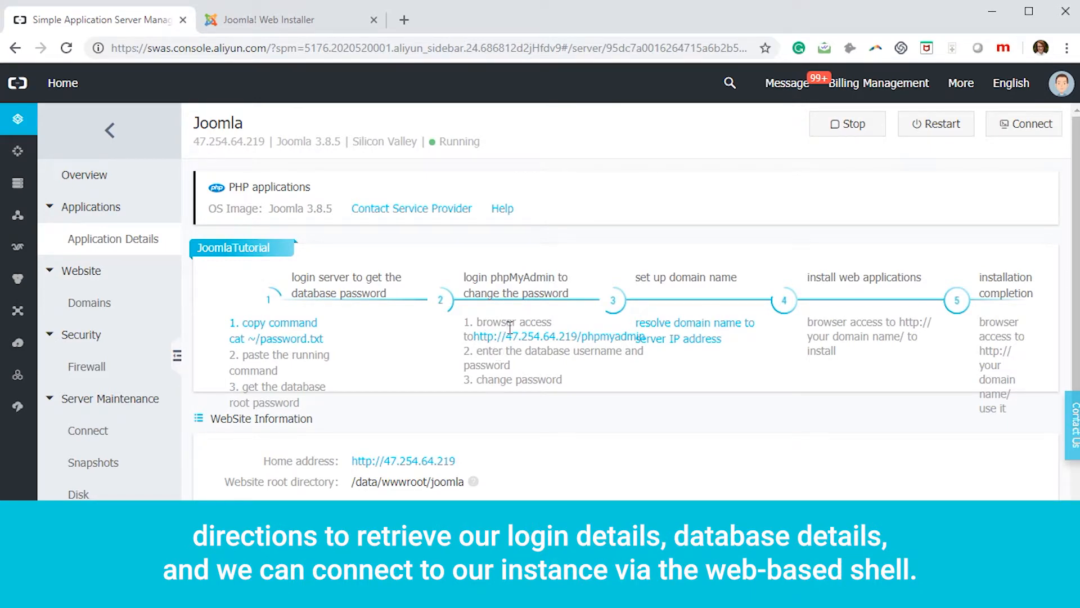
- Copy the sudo grep Password command from the MySQL Information section
{"action": "scroll", "scroll_direction": "down", "scroll_amount": 3}
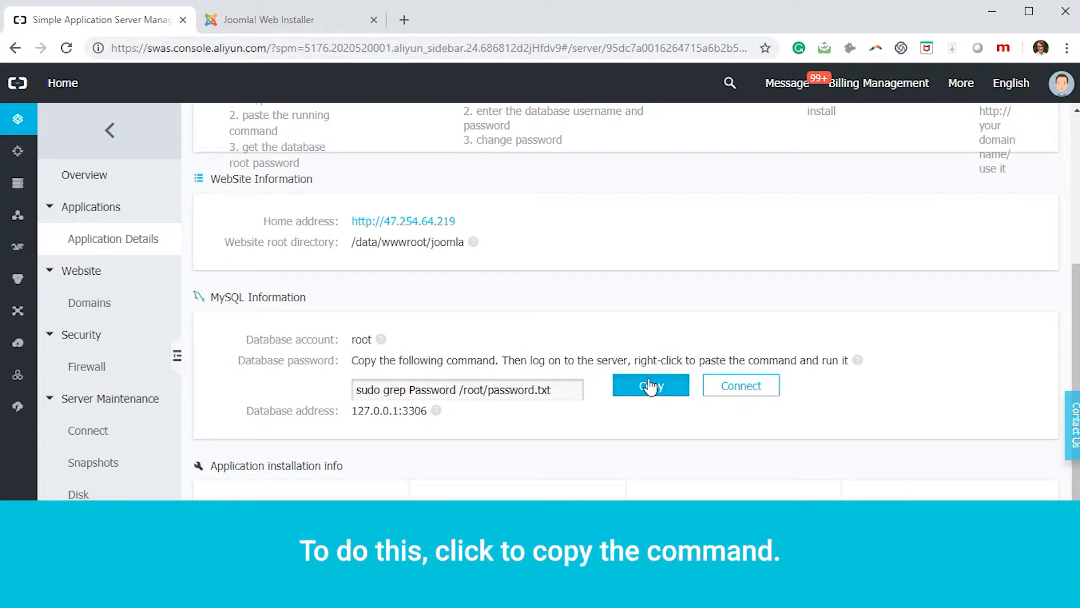
{"action": "left_click", "coordinate": [650, 385]}
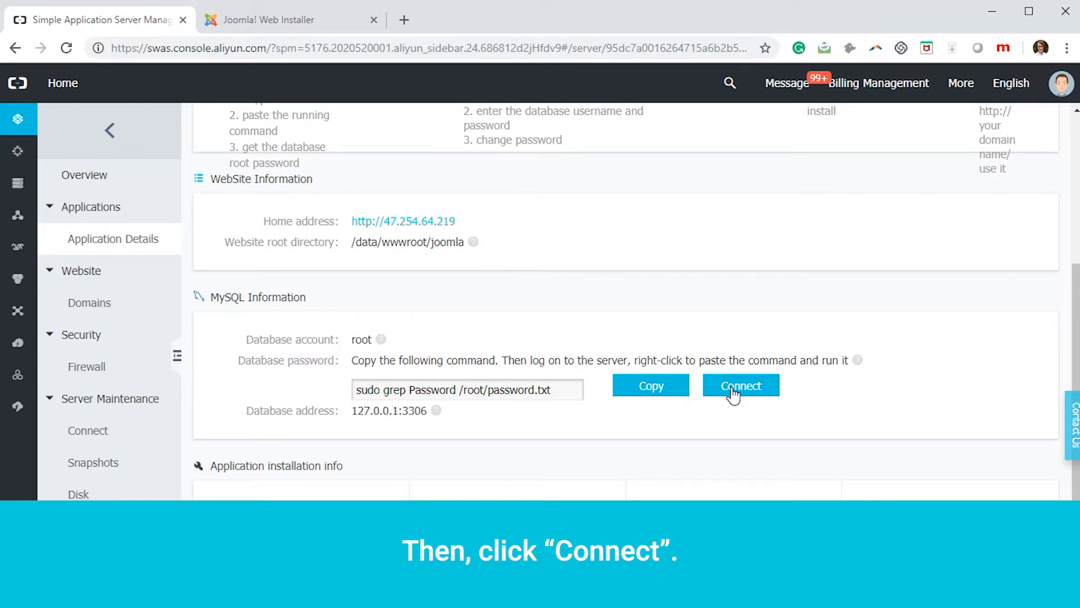
- Run 'sudo grep Password /root/password.txt' in the server web shell to reveal the MySQL root password
{"action": "left_click", "coordinate": [740, 384]}
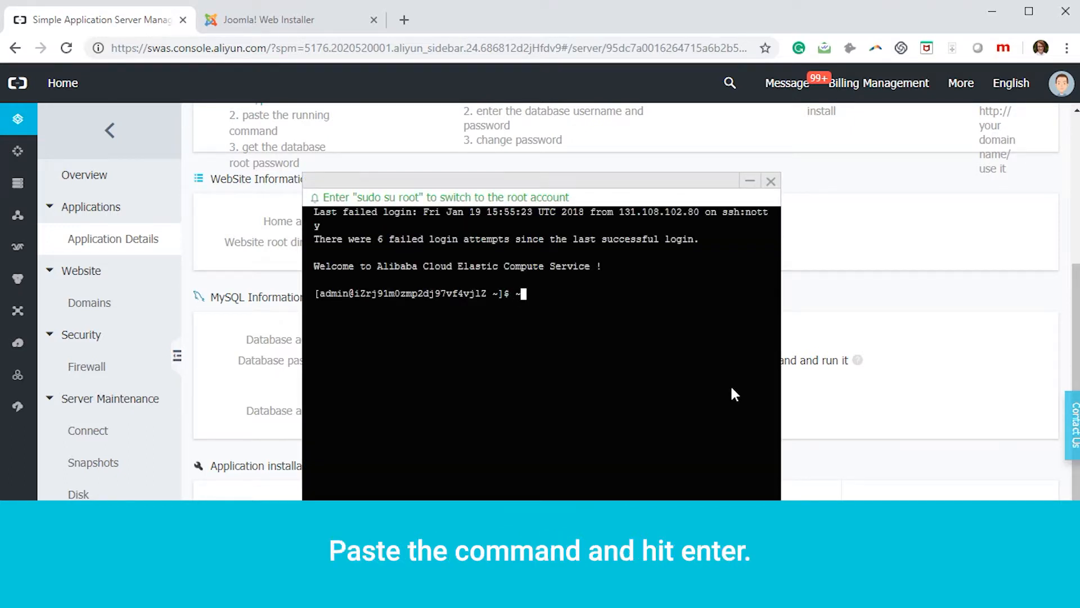
{"action": "type", "text": "sudo grep Password /root/password.txt"}
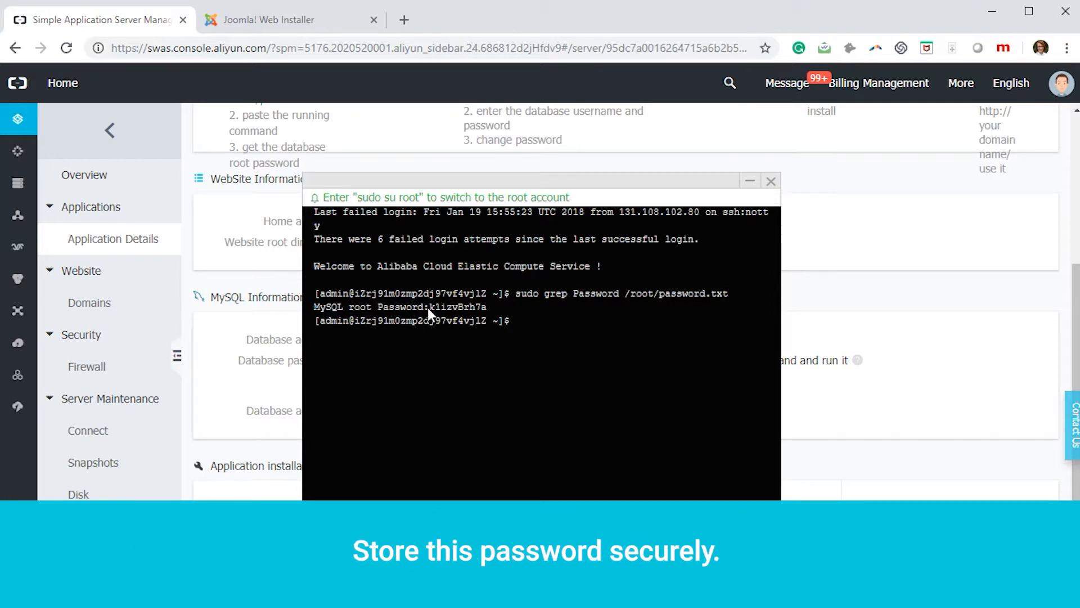
{"action": "mouse_move", "coordinate": [435, 315]}
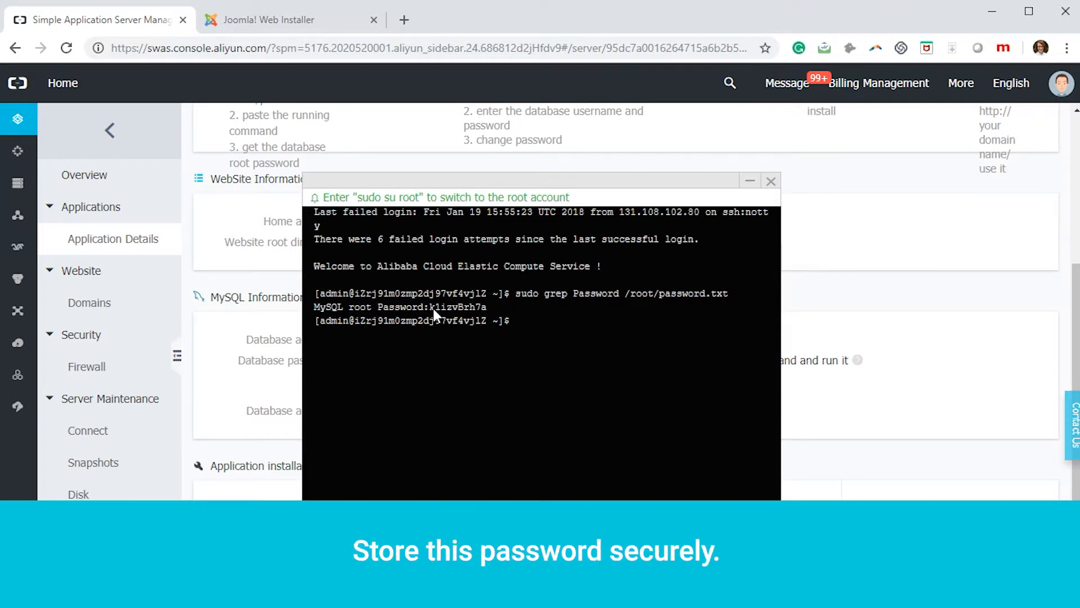
{"action": "left_click", "coordinate": [769, 181]}
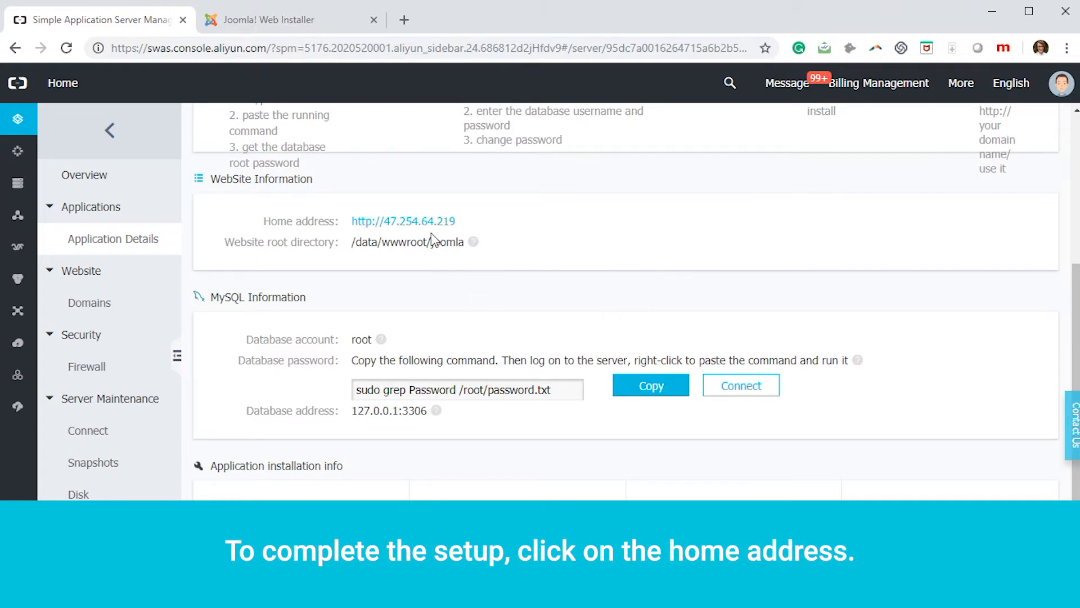
- Fill the Joomla site name and super user email, username and password from the Home address link
{"action": "left_click", "coordinate": [403, 222]}
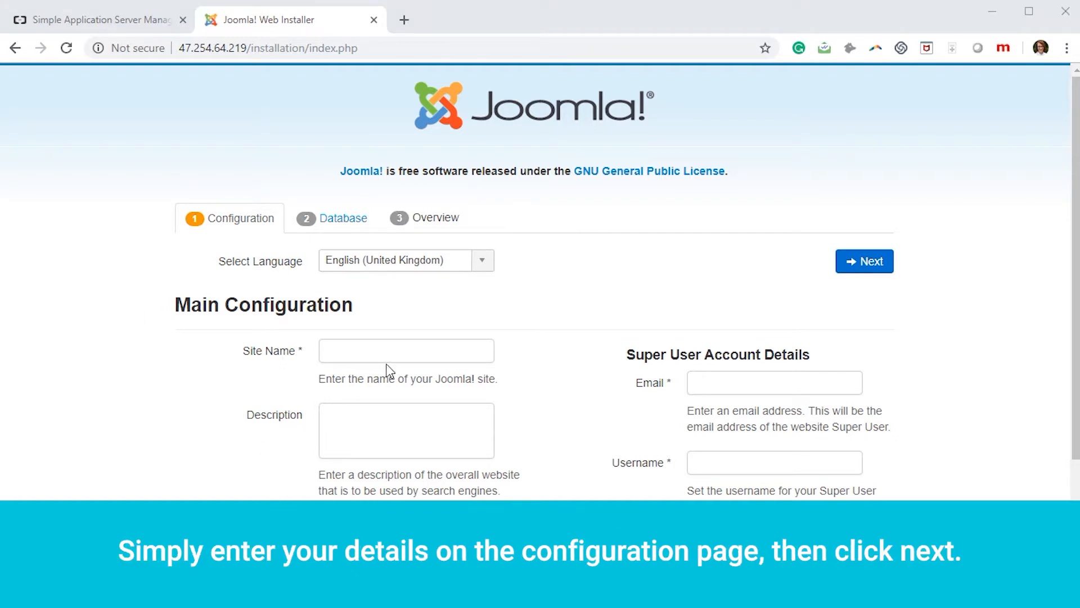
{"action": "type", "text": "test"}
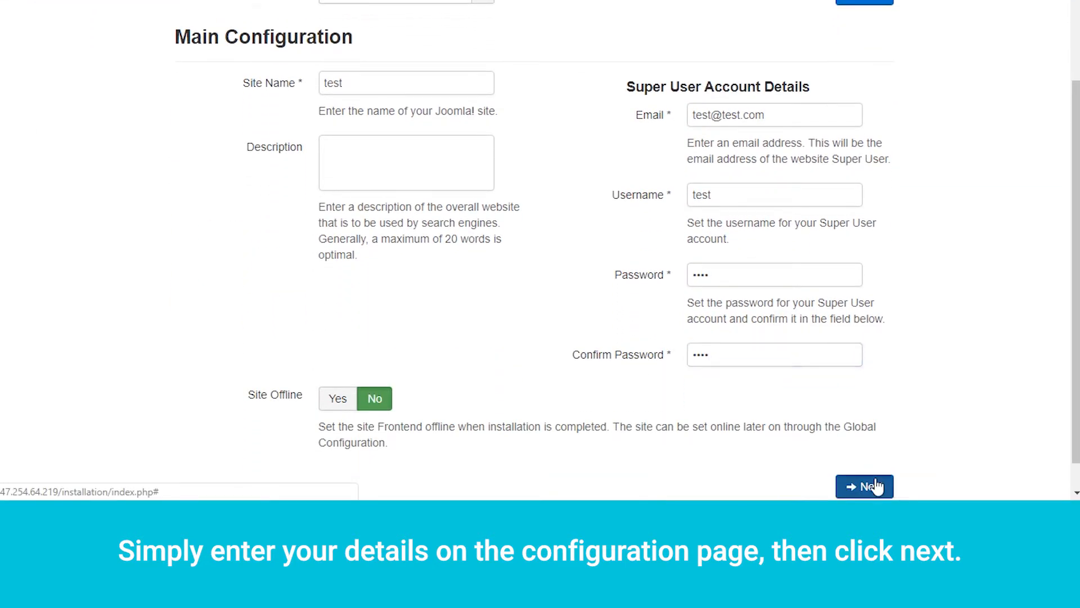
{"action": "left_click", "coordinate": [864, 486]}
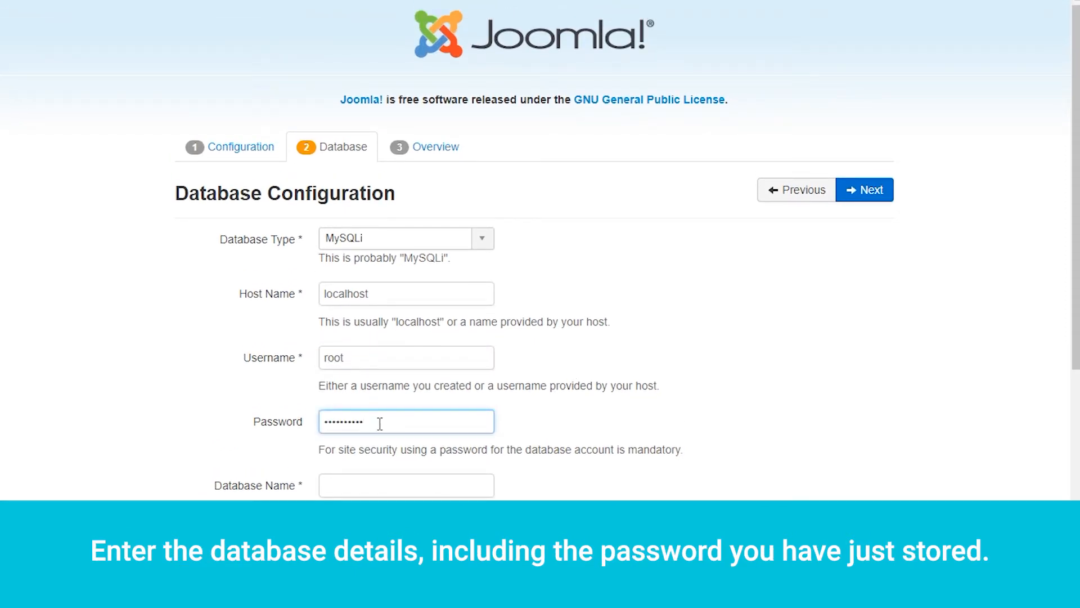
- Set database user root with the MySQL password and database name test, then start the Joomla install
{"action": "type", "text": "test"}
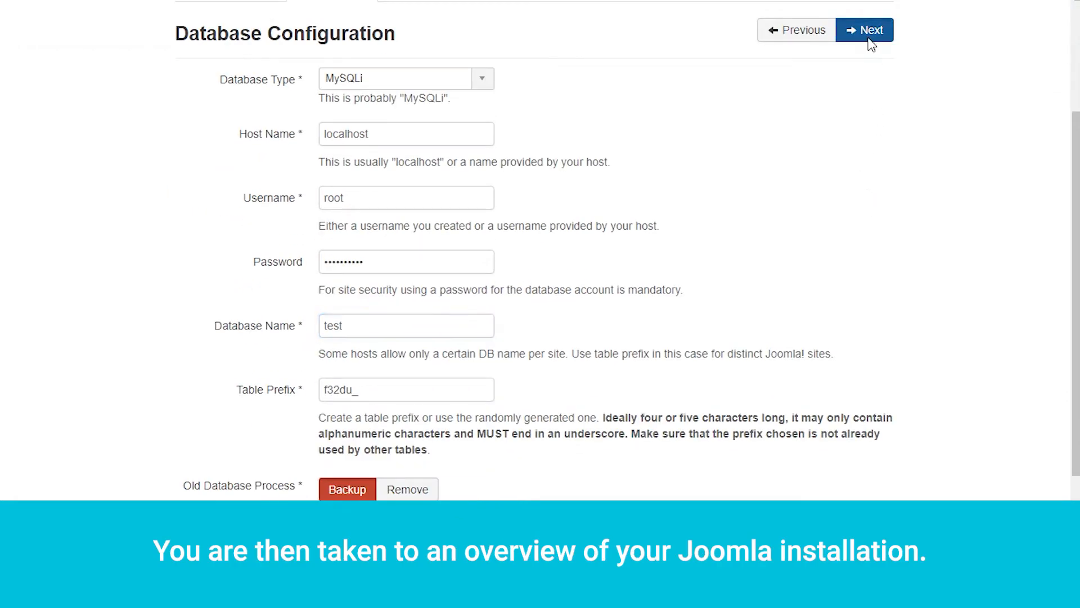
{"action": "left_click", "coordinate": [864, 29]}
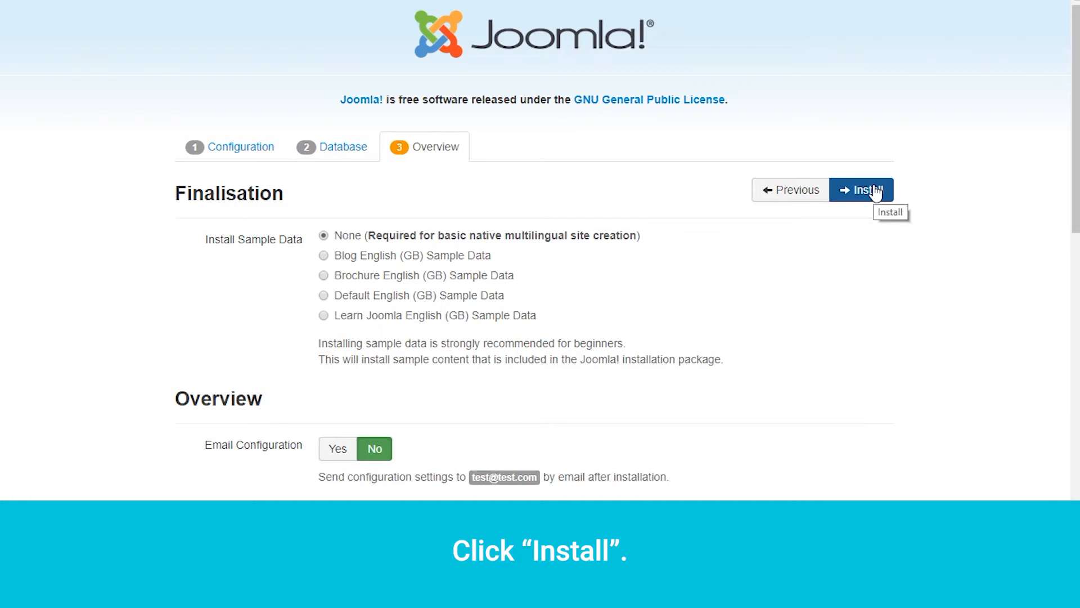
{"action": "left_click", "coordinate": [862, 189]}
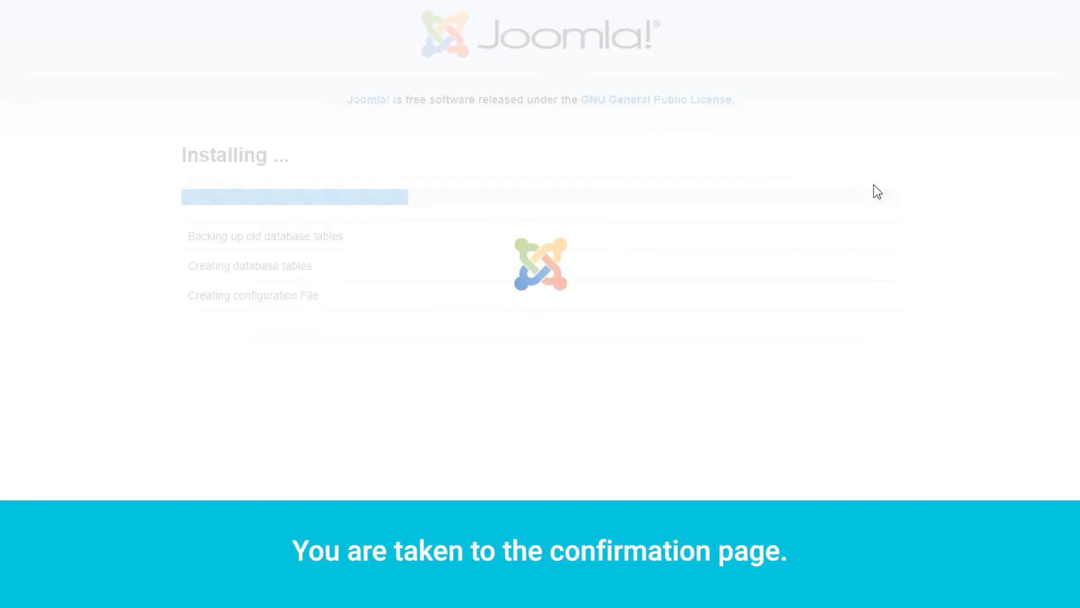